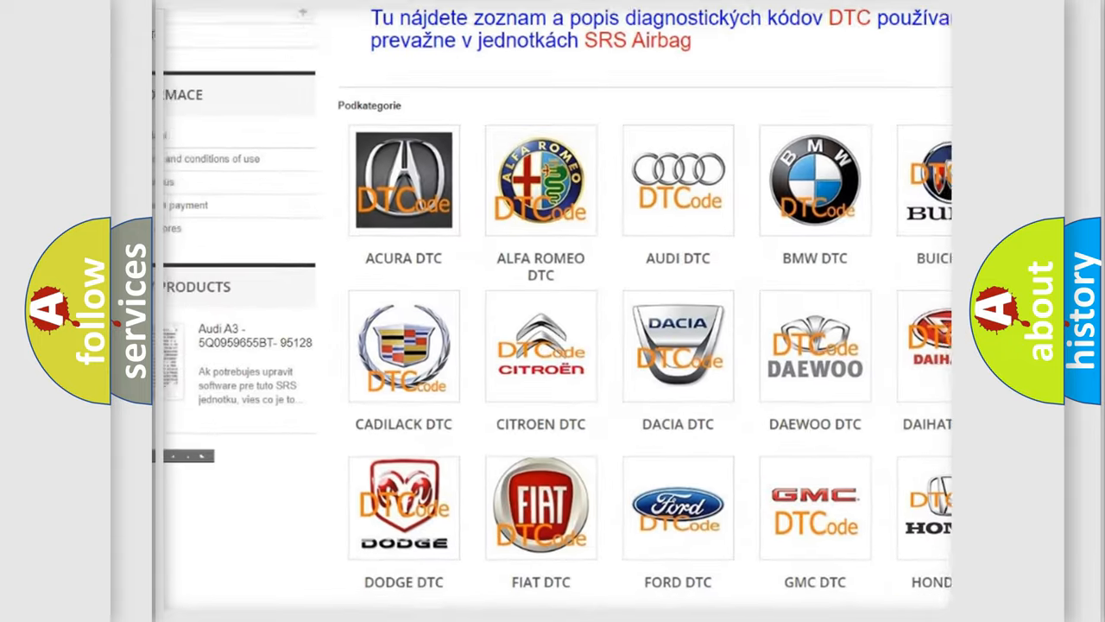
scroll("down", 3)
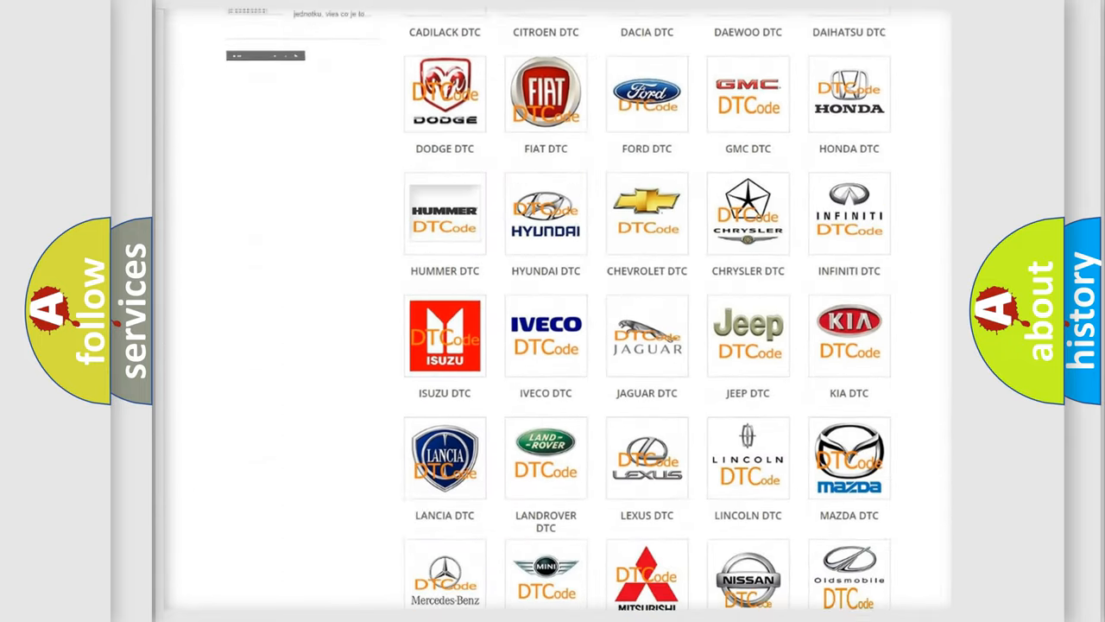
scroll("down", 3)
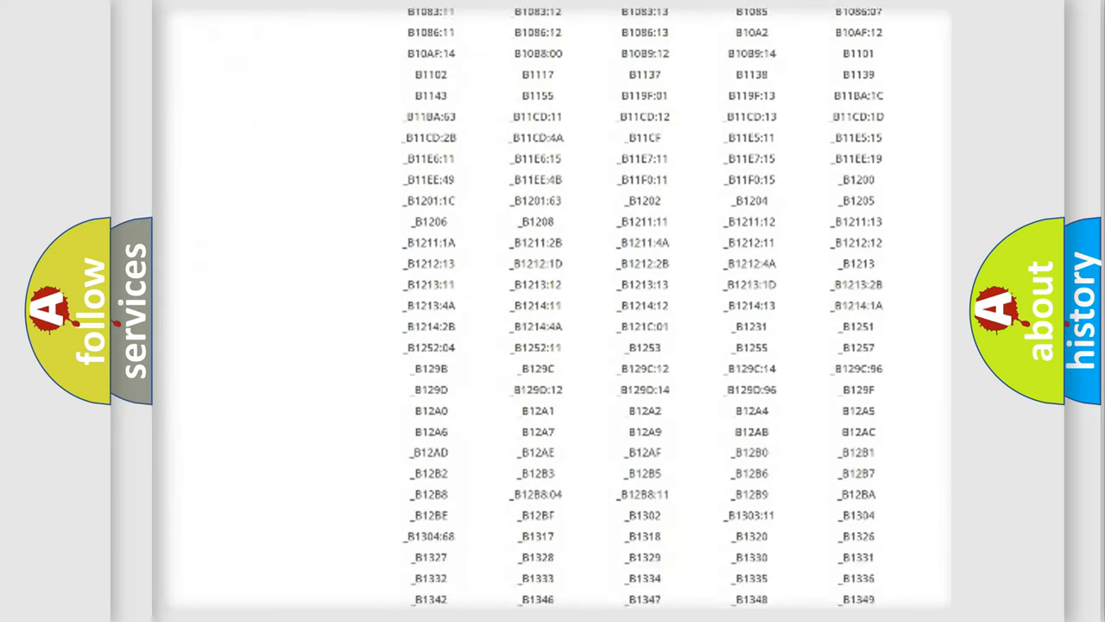
scroll("down", 3)
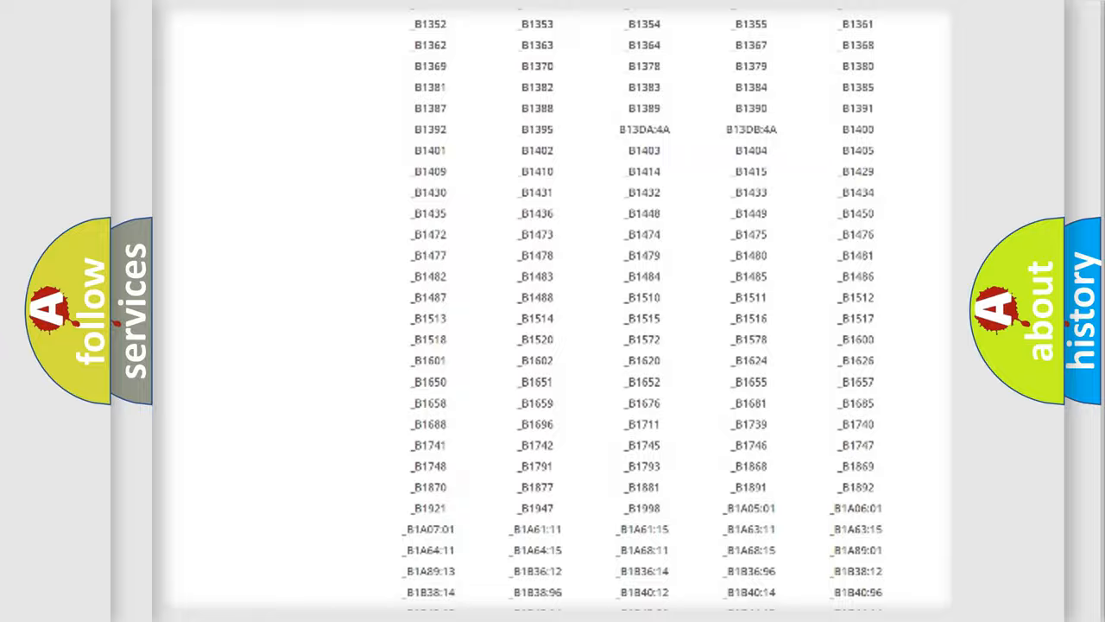